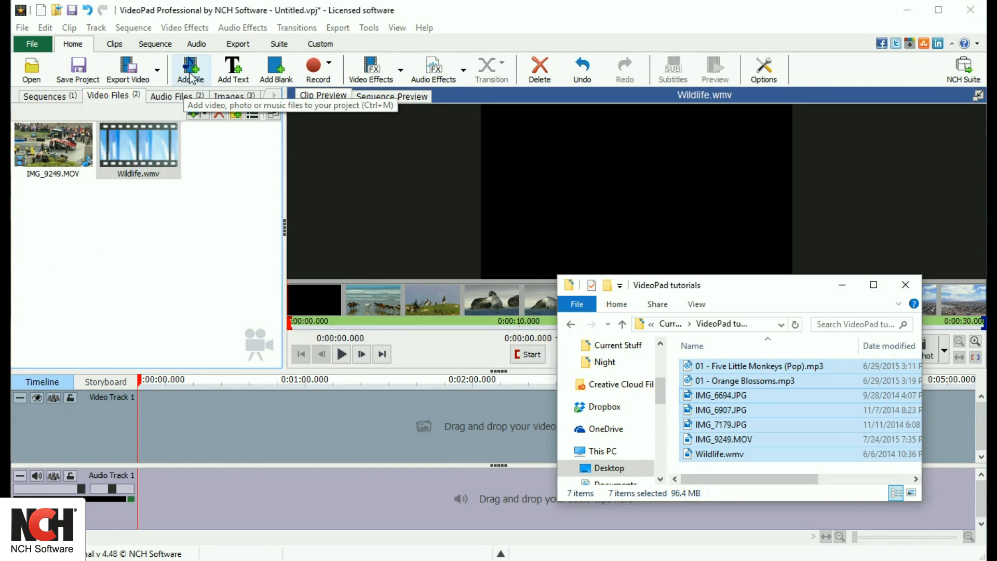
Import IMG_9269.MOV from Videos > races, then check the Images and Video Recordings bins.
{"action": "left_click", "coordinate": [190, 68]}
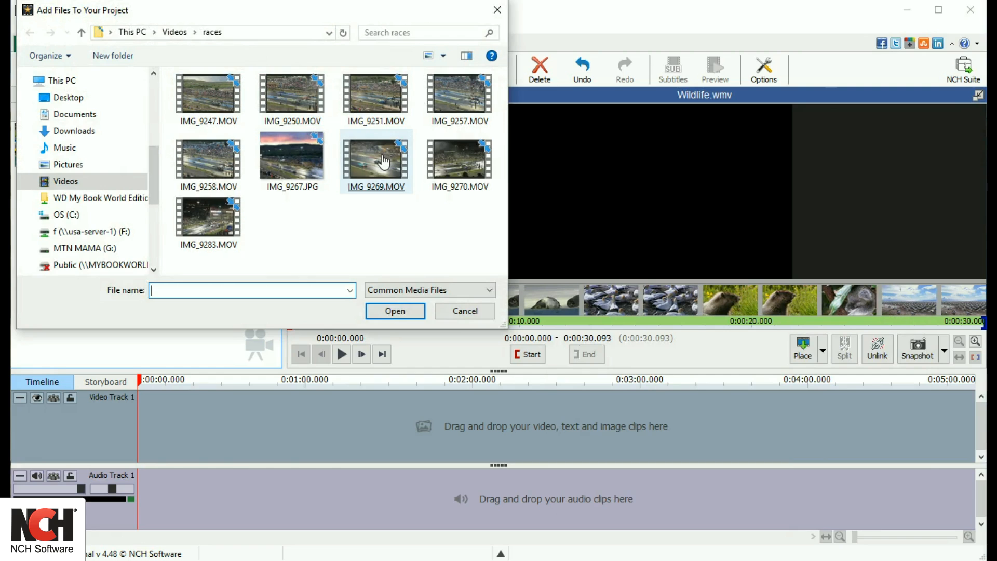
{"action": "left_click", "coordinate": [394, 311]}
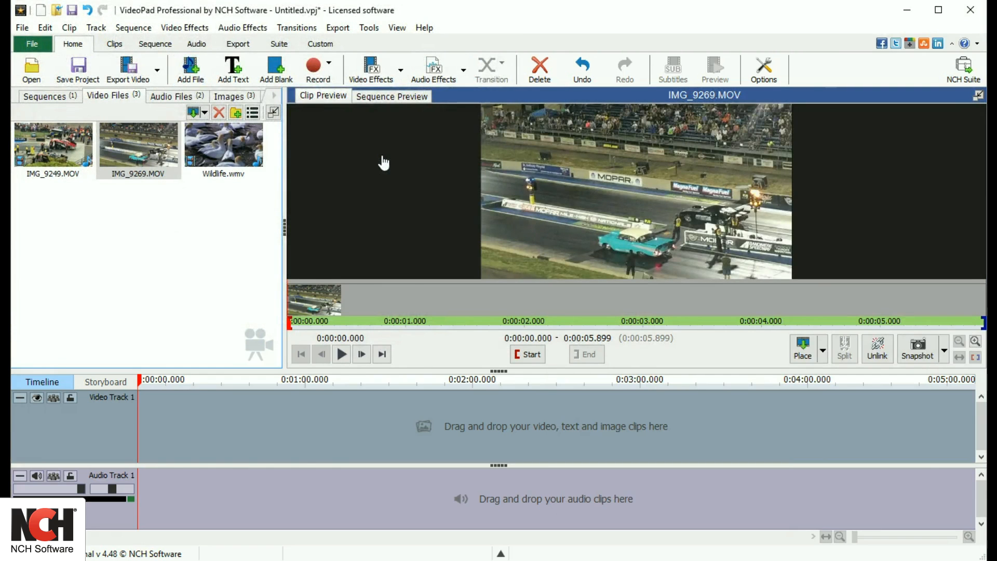
{"action": "left_click", "coordinate": [231, 96]}
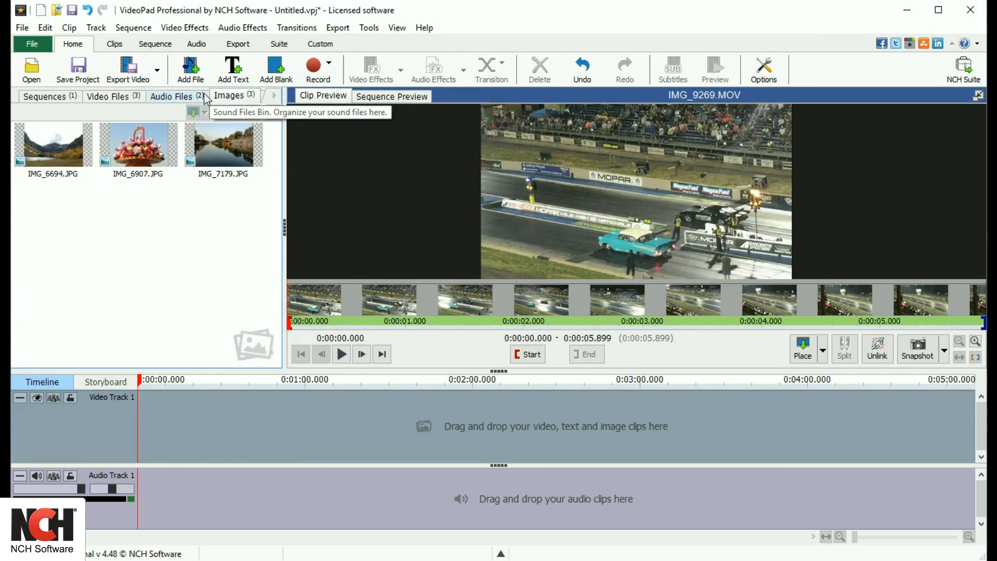
{"action": "left_click", "coordinate": [170, 96]}
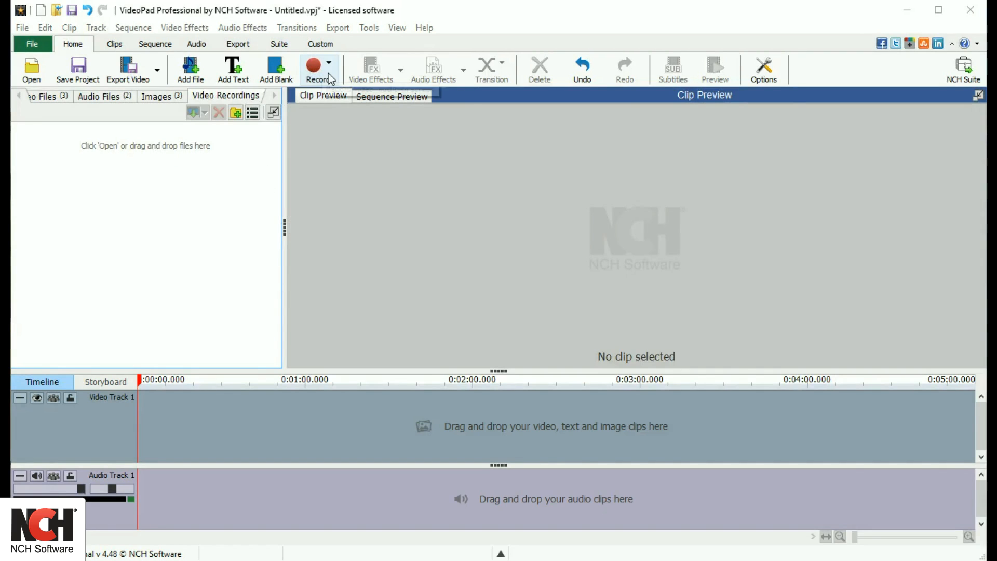
Capture a brief webcam clip with Record Video, starting and then stopping the recording.
{"action": "left_click", "coordinate": [316, 70]}
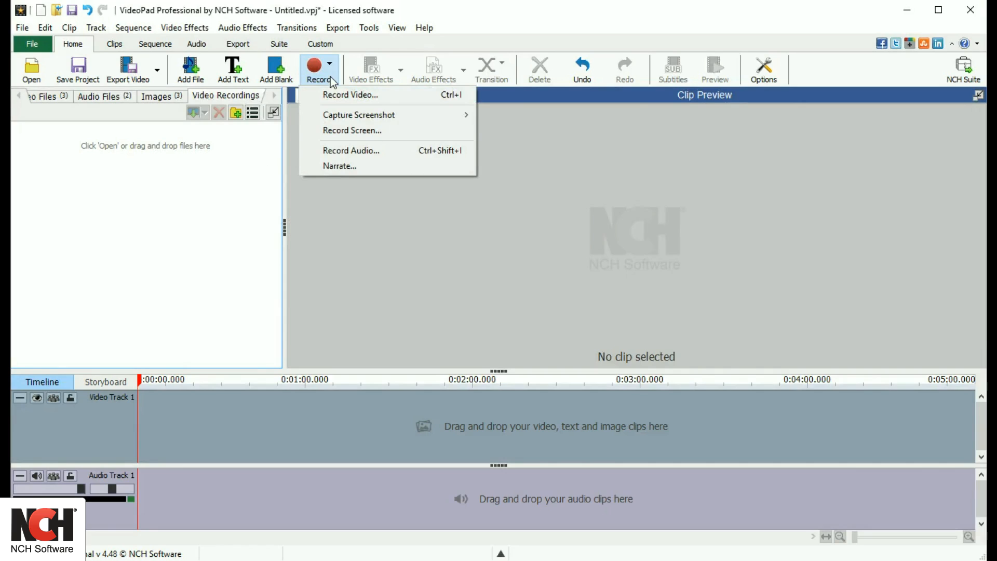
{"action": "mouse_move", "coordinate": [351, 94]}
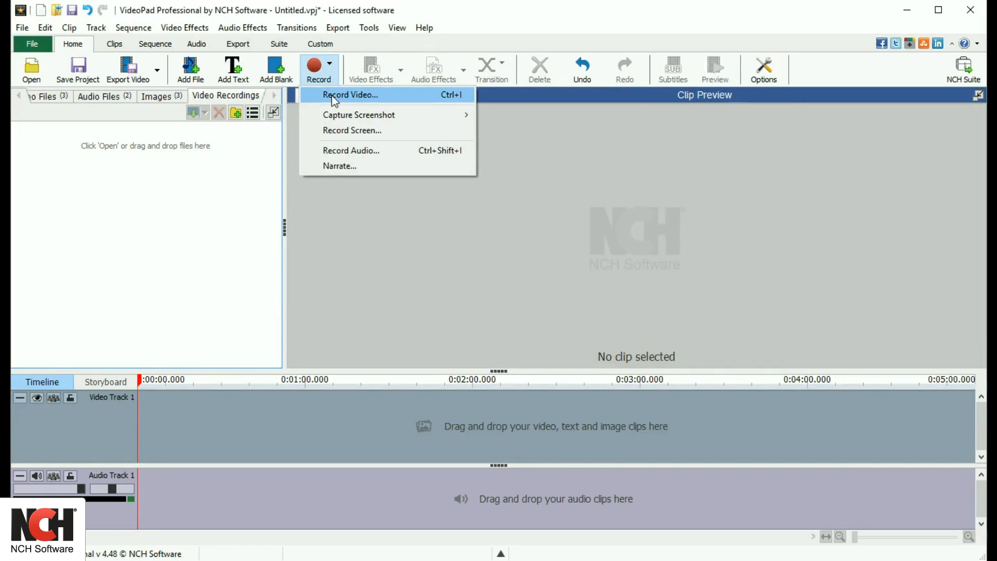
{"action": "mouse_move", "coordinate": [336, 130]}
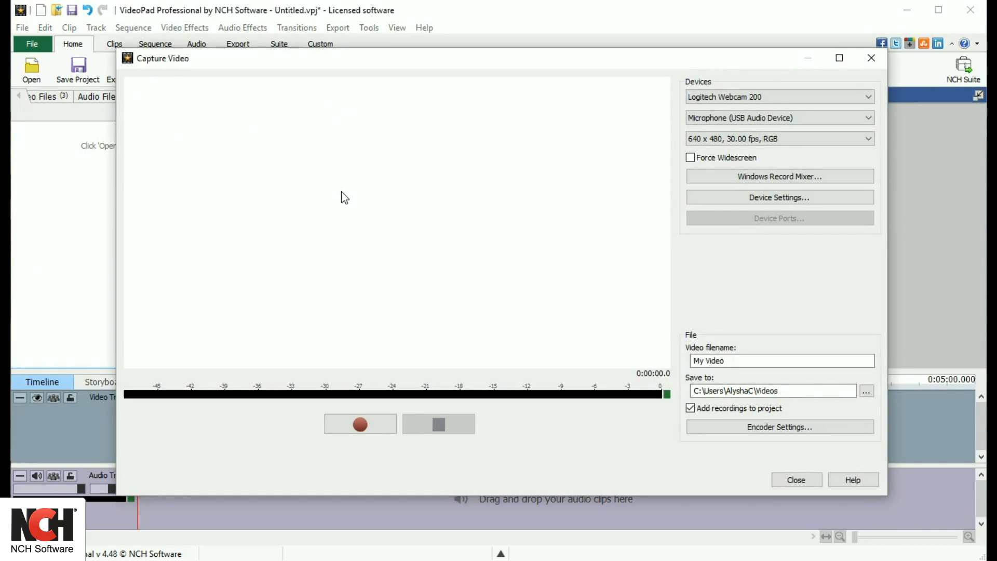
{"action": "left_click", "coordinate": [359, 424]}
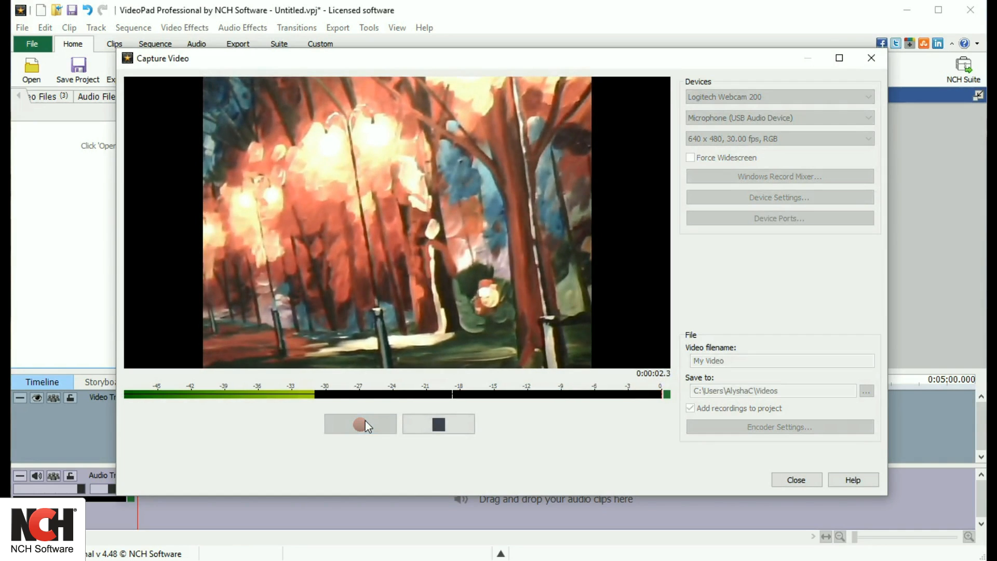
{"action": "left_click", "coordinate": [439, 424]}
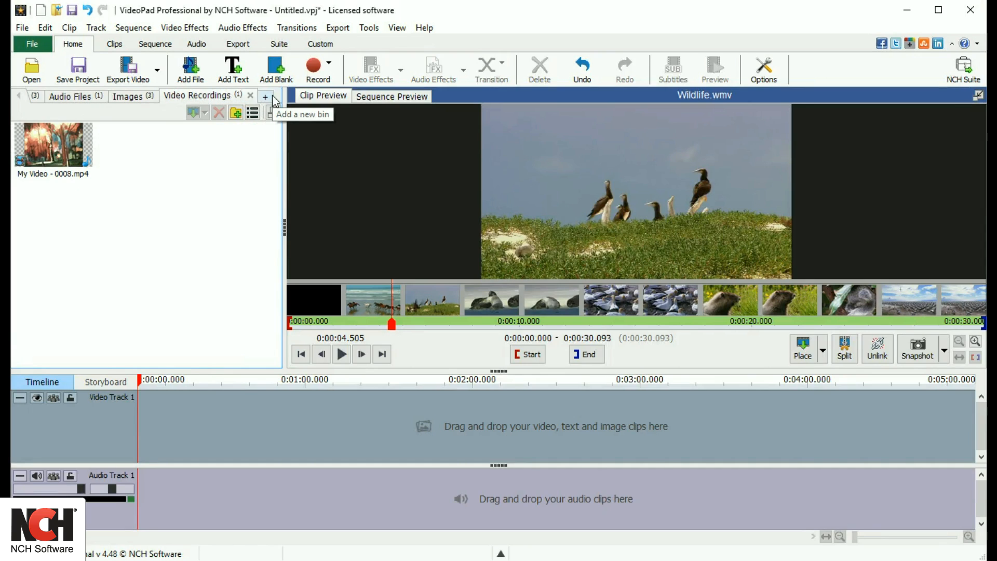
Cancel a new bin, create the Drag Races folder in Video Files, and preview Wildlife.wmv.
{"action": "left_click", "coordinate": [265, 96]}
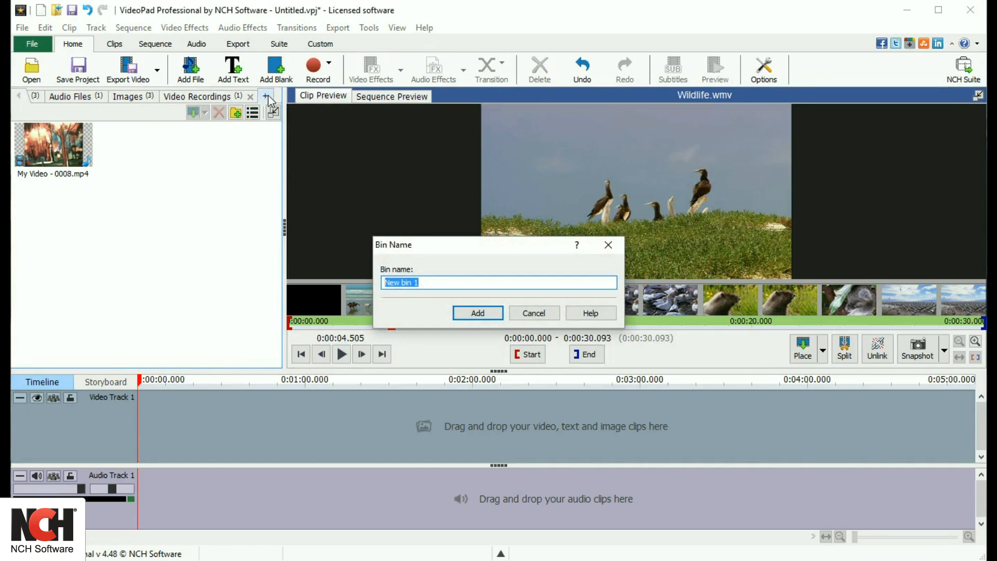
{"action": "left_click", "coordinate": [477, 313]}
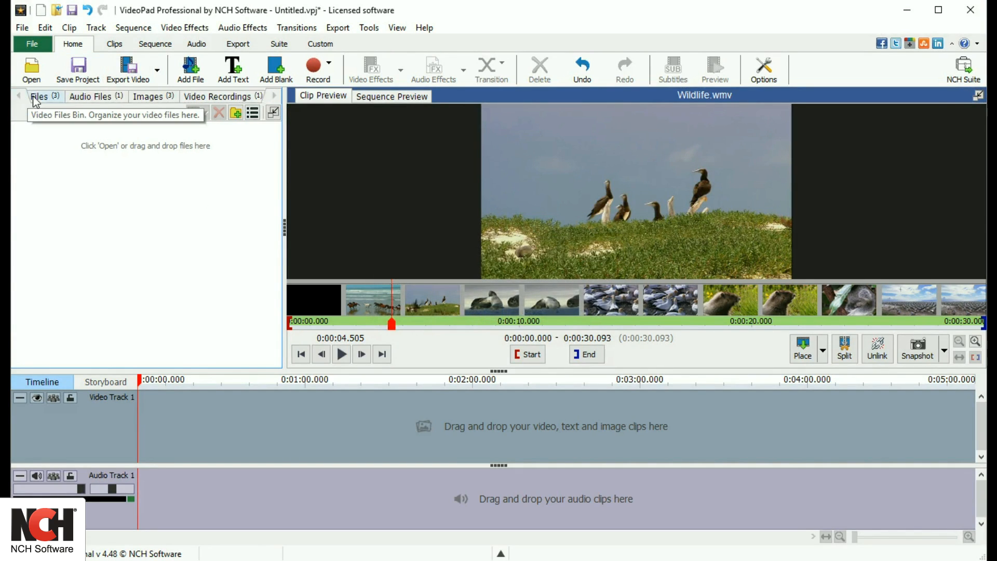
{"action": "left_click", "coordinate": [235, 113]}
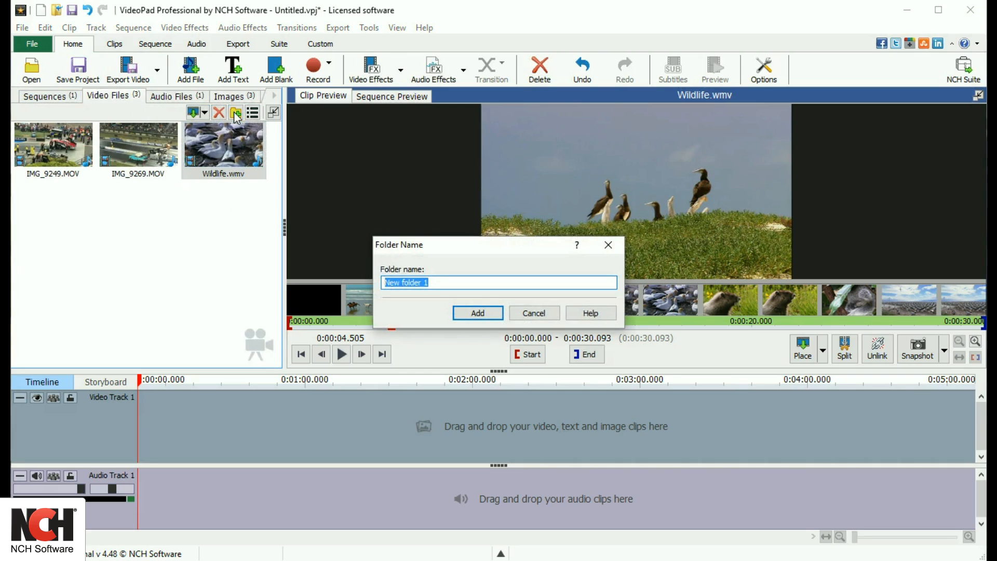
{"action": "left_click", "coordinate": [477, 312]}
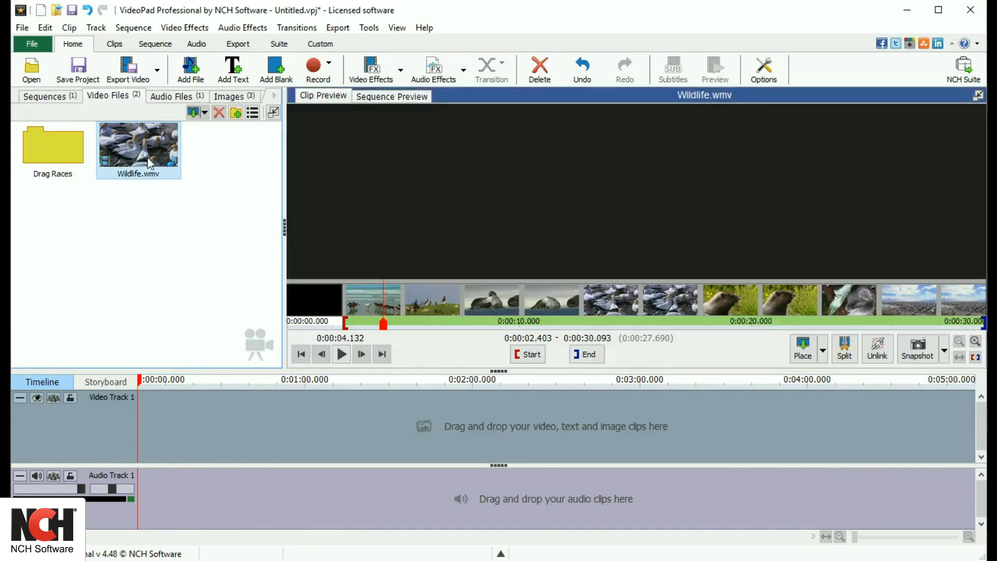
{"action": "left_click", "coordinate": [340, 354]}
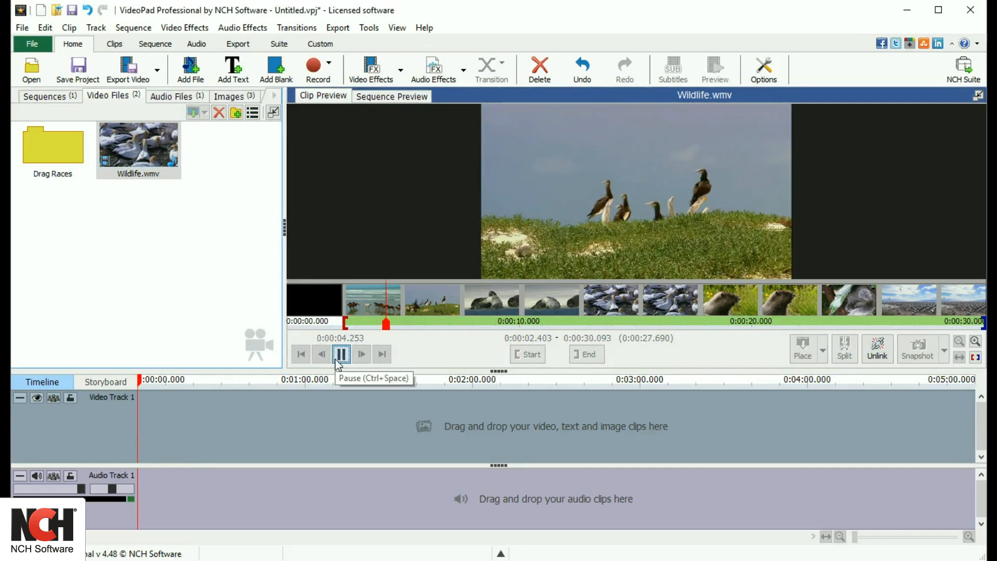
{"action": "left_click", "coordinate": [341, 354]}
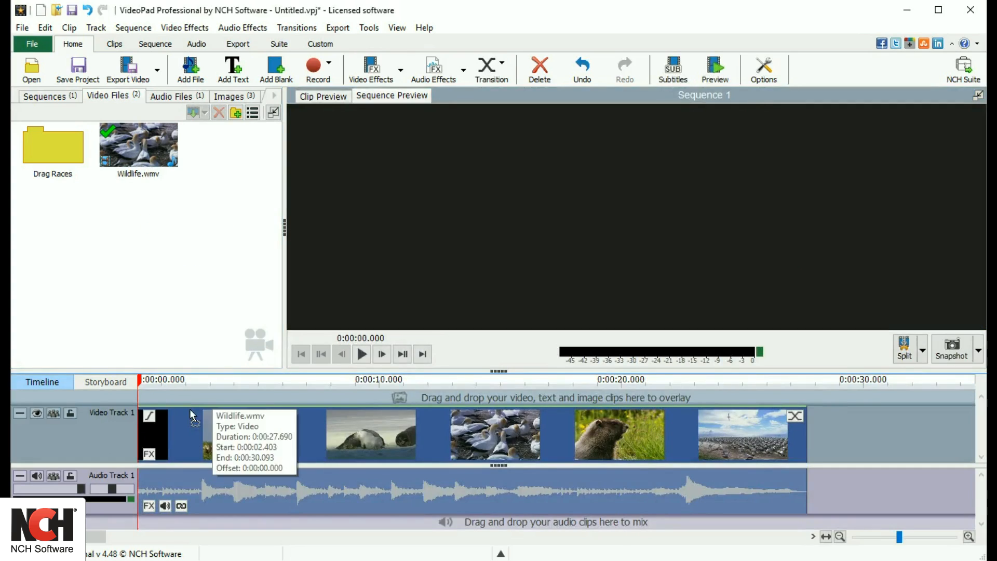
Place IMG_9269.MOV from Drag Races after Wildlife.wmv on Video Track 1 and play it.
{"action": "double_click", "coordinate": [52, 144]}
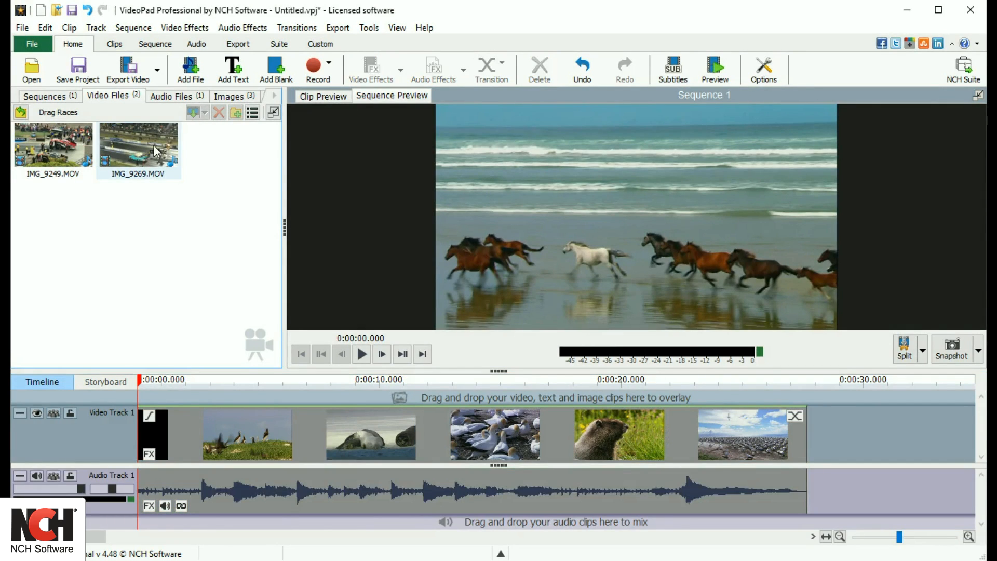
{"action": "left_click", "coordinate": [139, 147]}
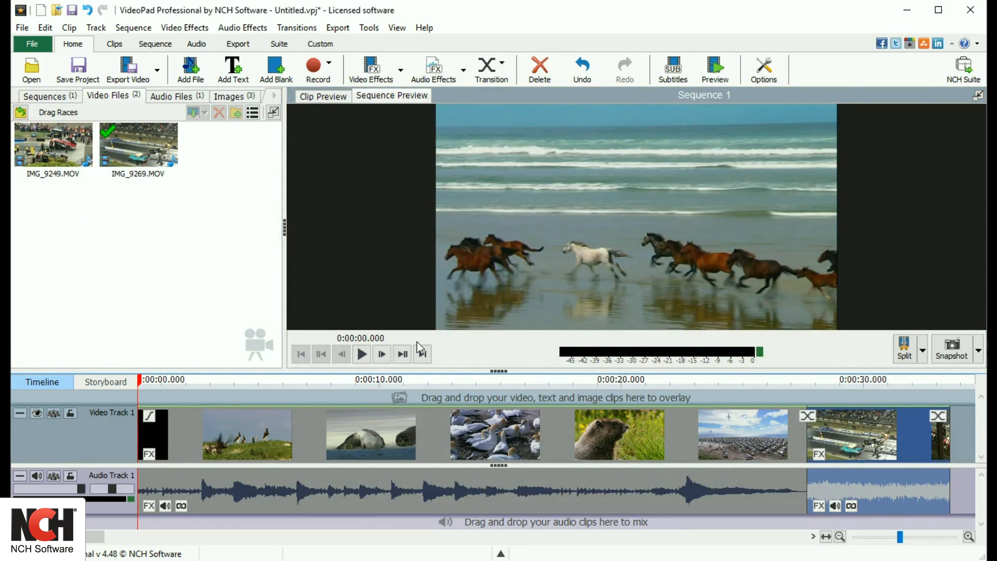
{"action": "left_click", "coordinate": [362, 354]}
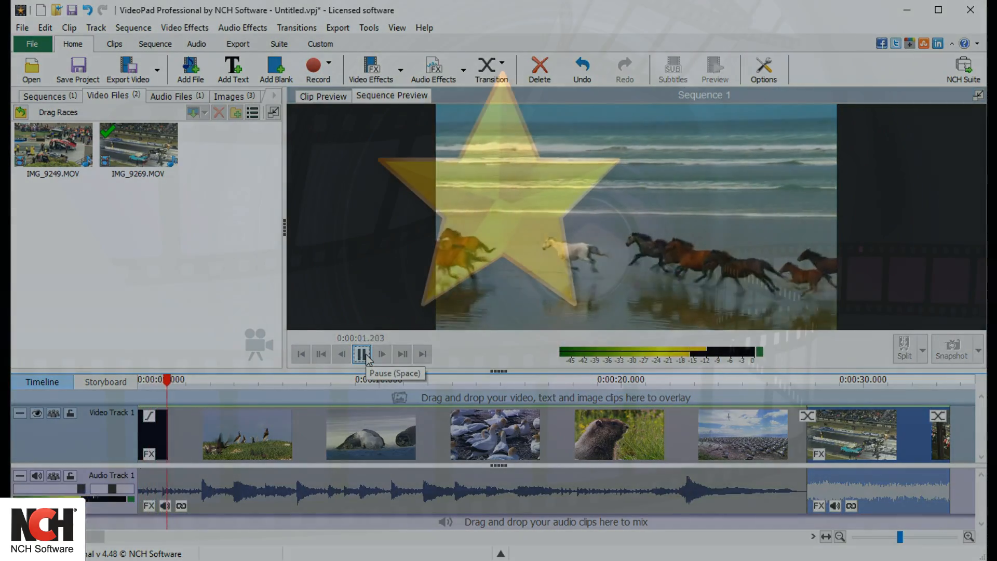